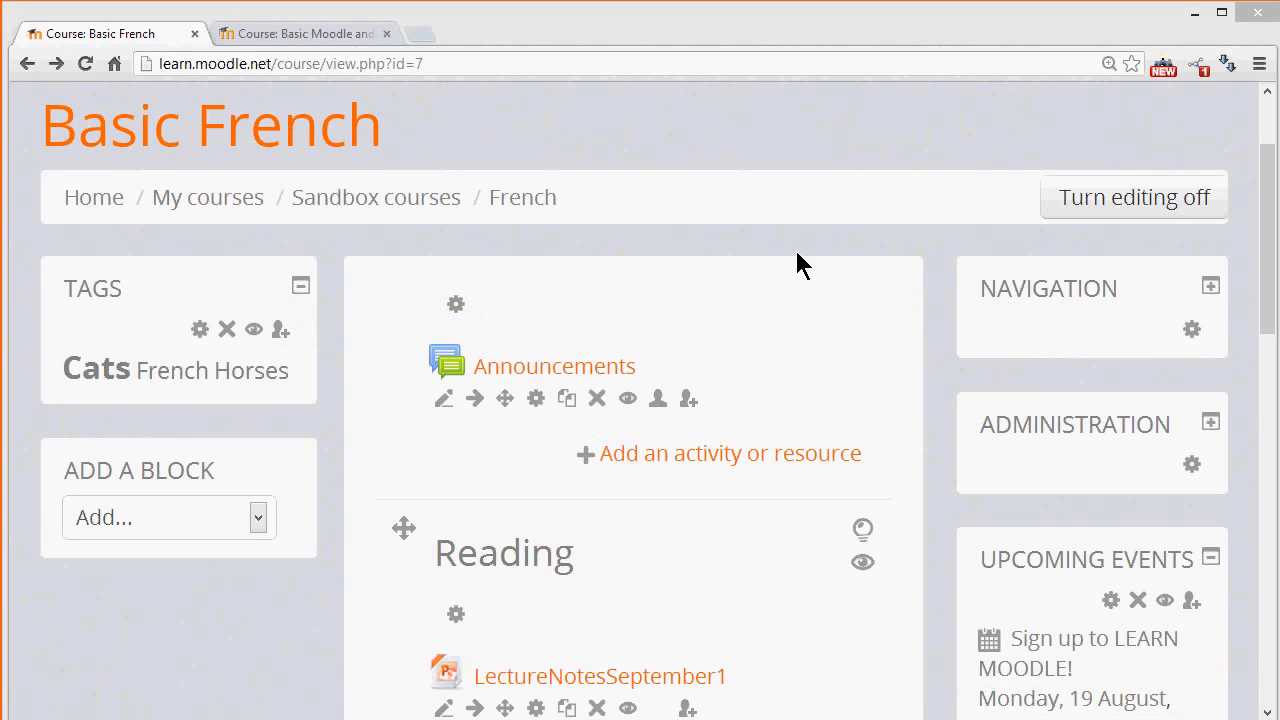
mouse_move(470, 350)
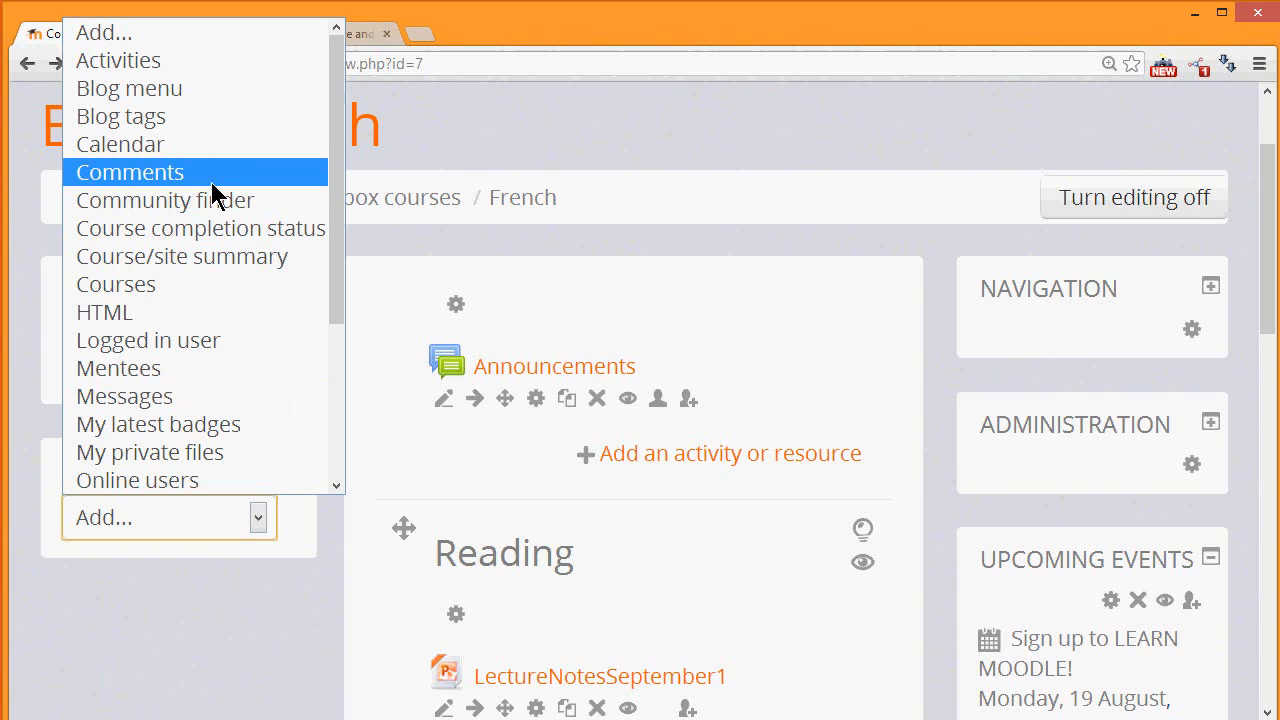
Scroll down and close the Add a block list without adding anything
scroll("down", 3)
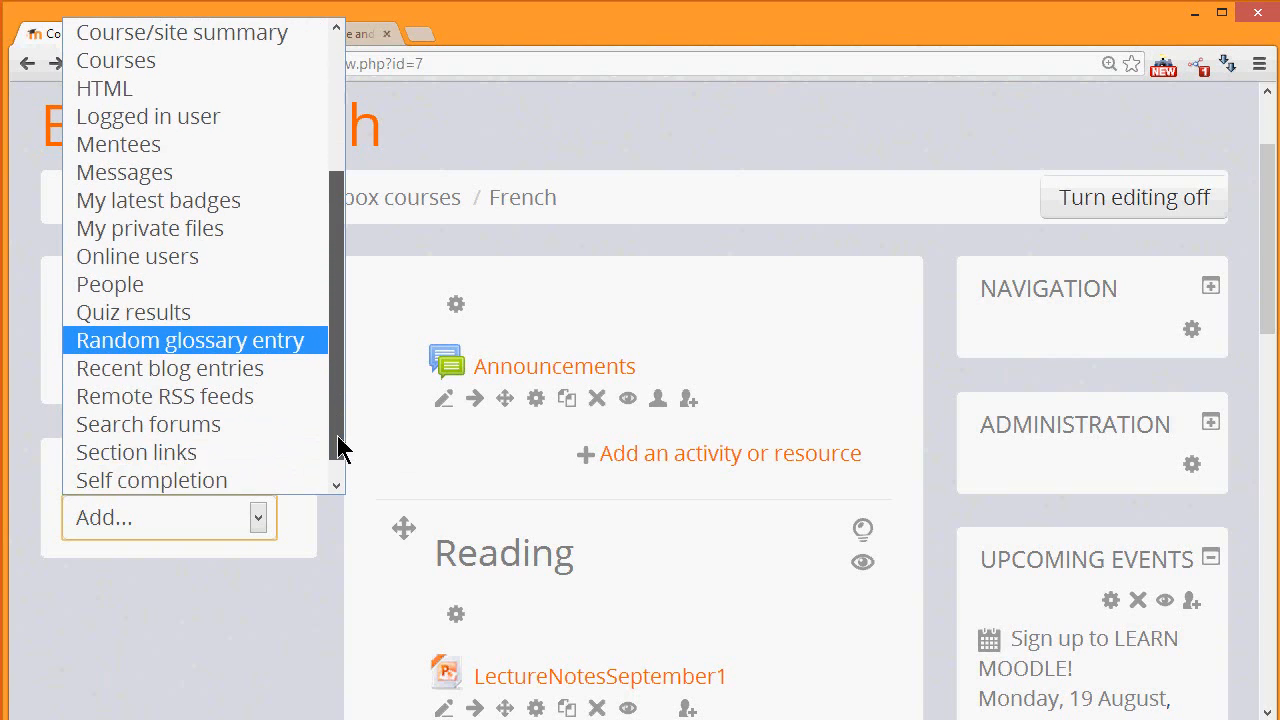
scroll("down", 3)
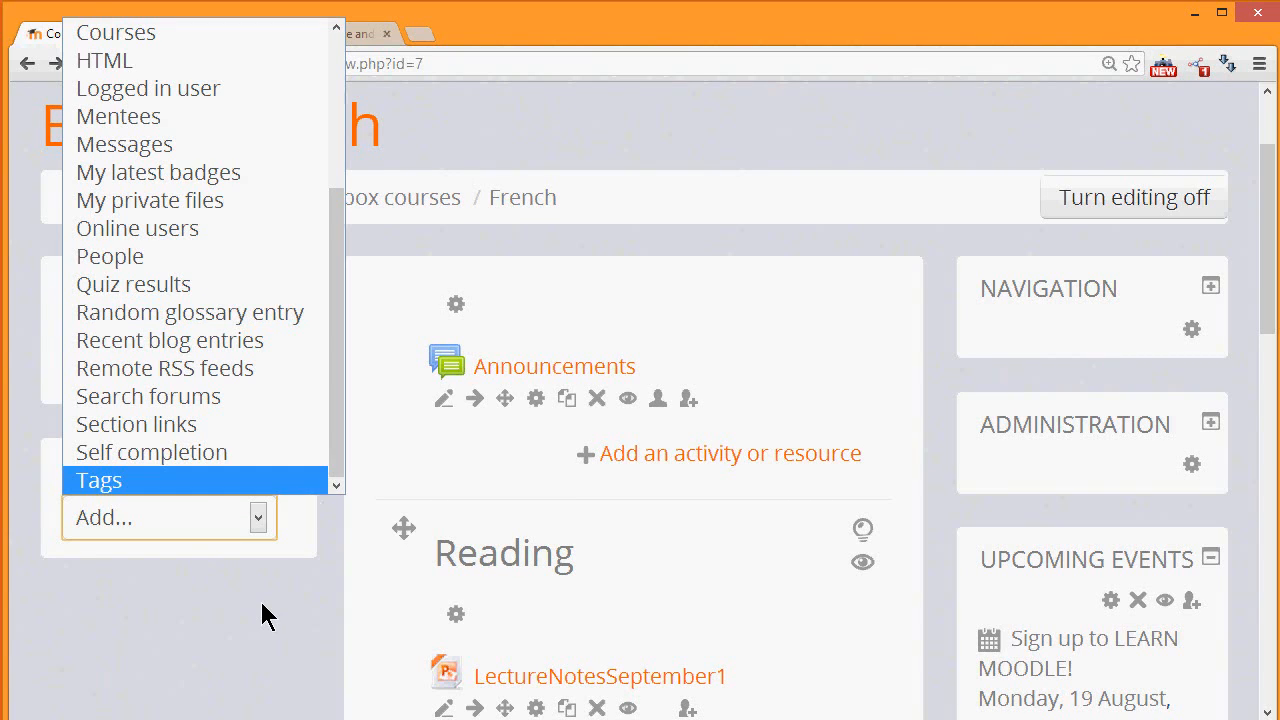
left_click(98, 480)
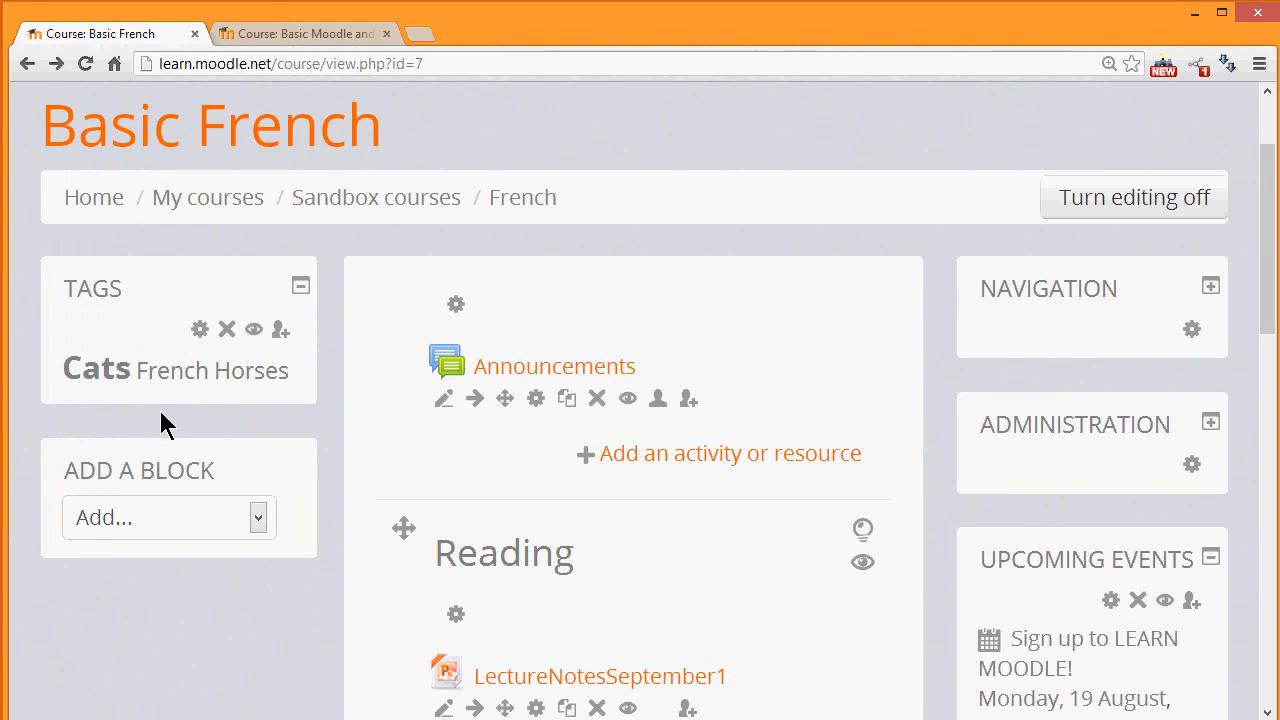
mouse_move(205, 410)
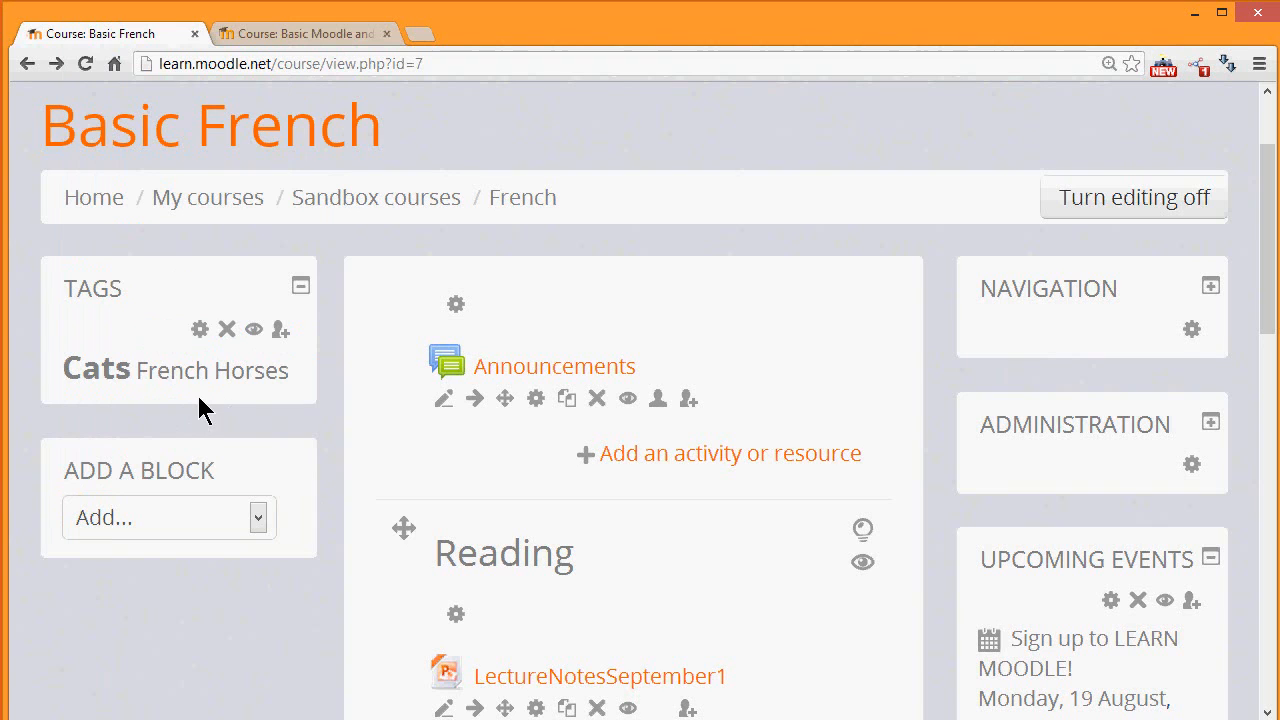
View the Cats tag page with its two tagged users, then switch to the other course's tab
left_click(96, 369)
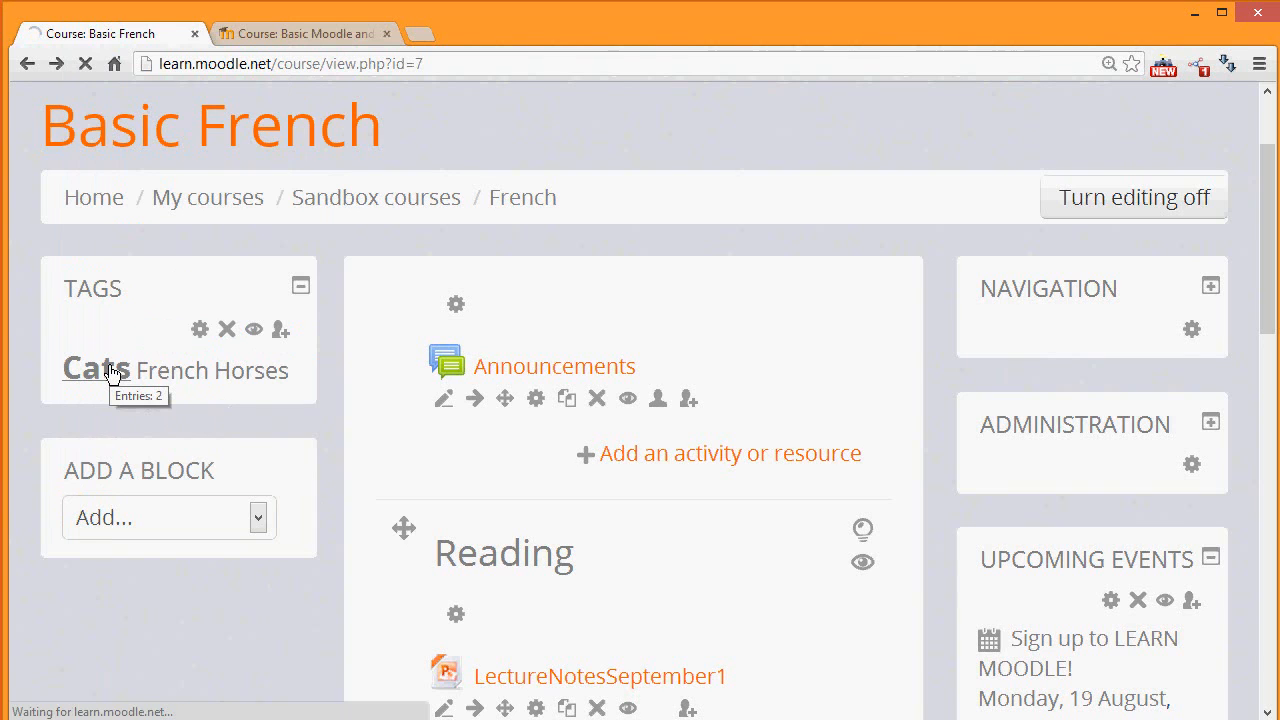
left_click(94, 369)
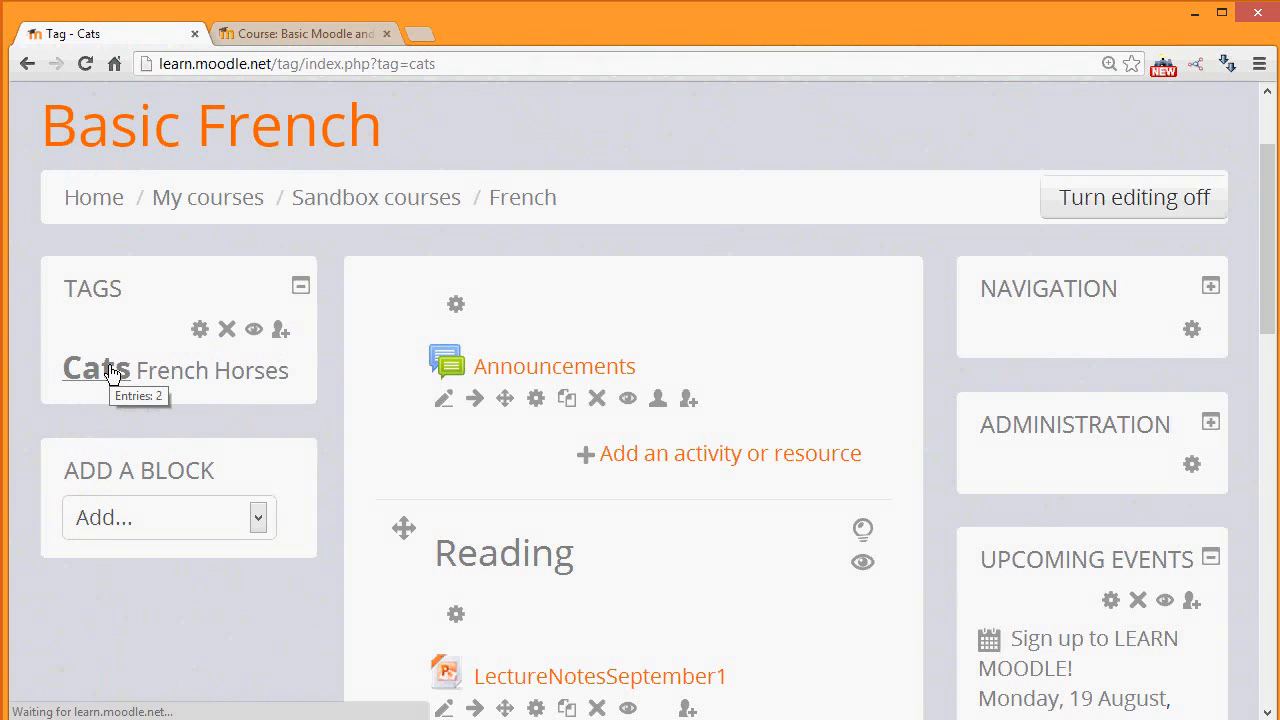
left_click(95, 369)
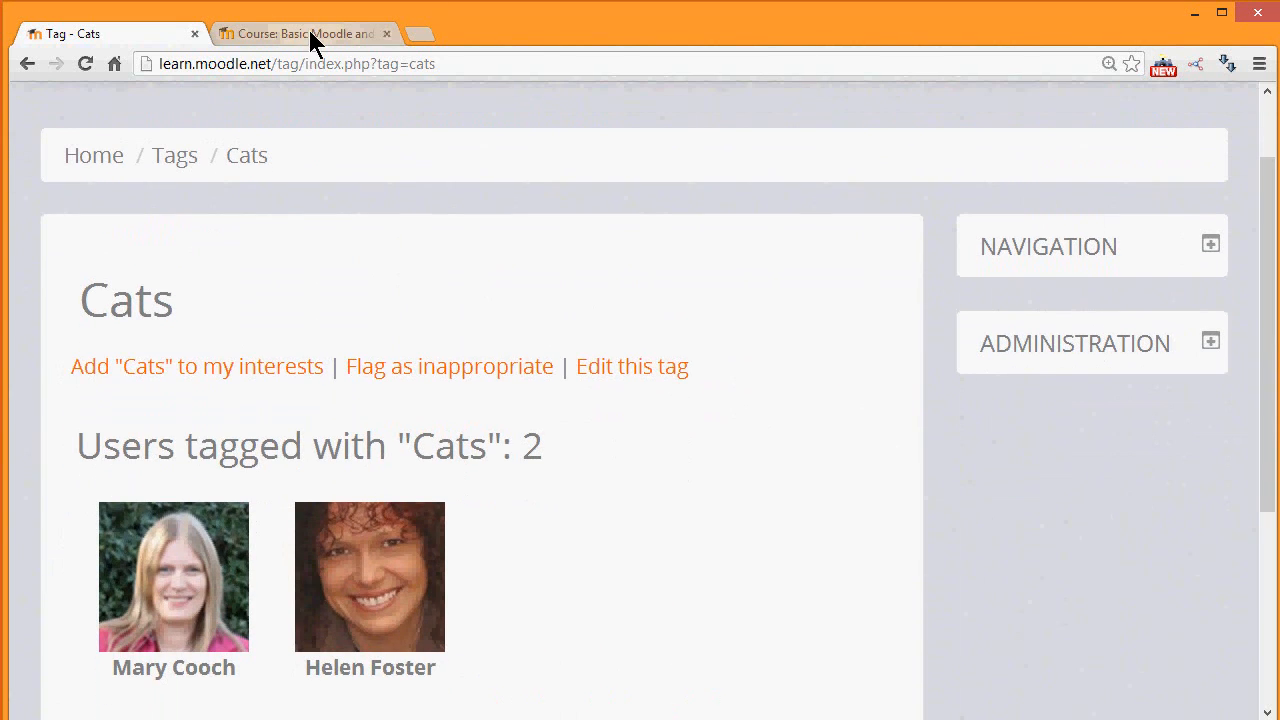
left_click(305, 33)
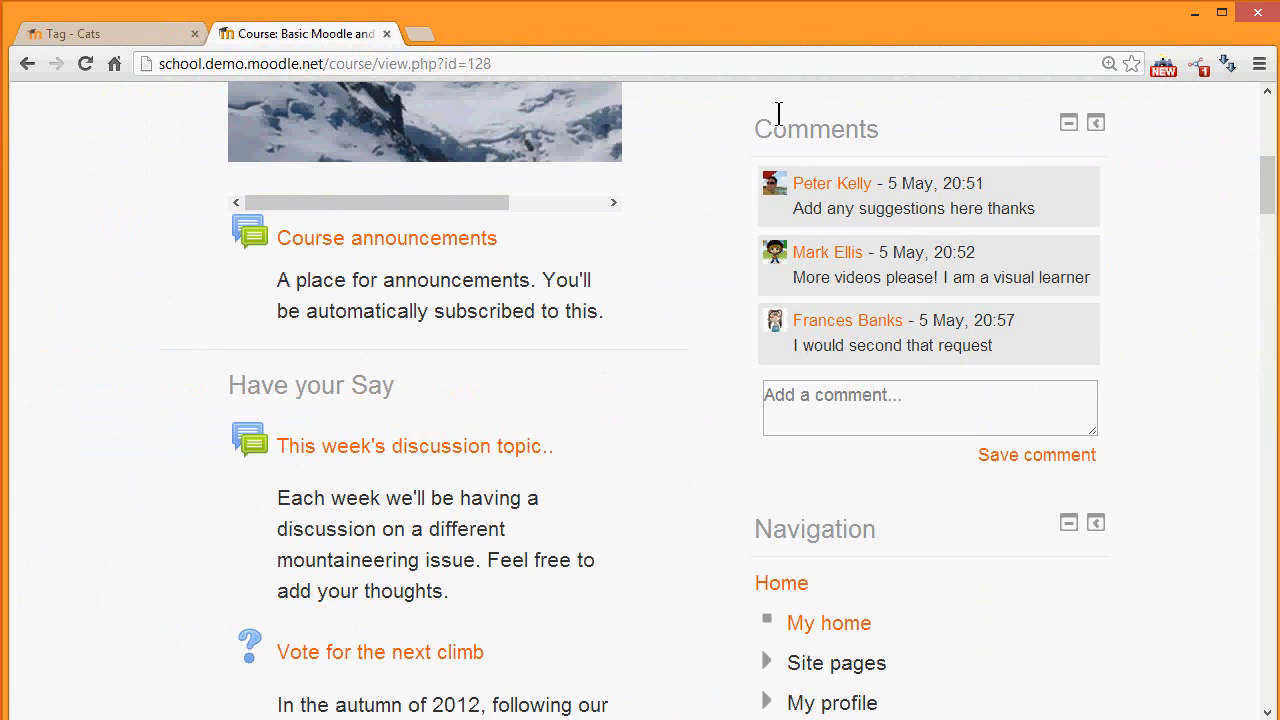
mouse_move(1016, 170)
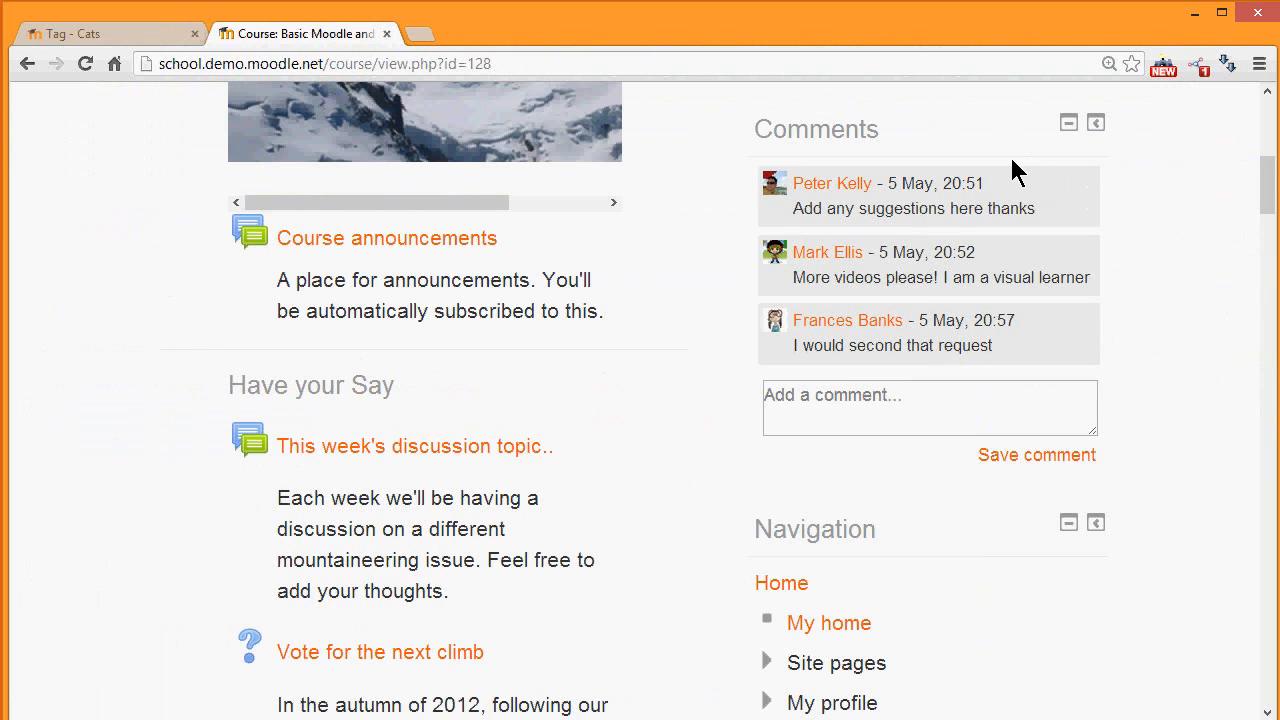
Save the comment 'I agree!' in the Comments block and expand Random glossary entry
left_click(928, 407)
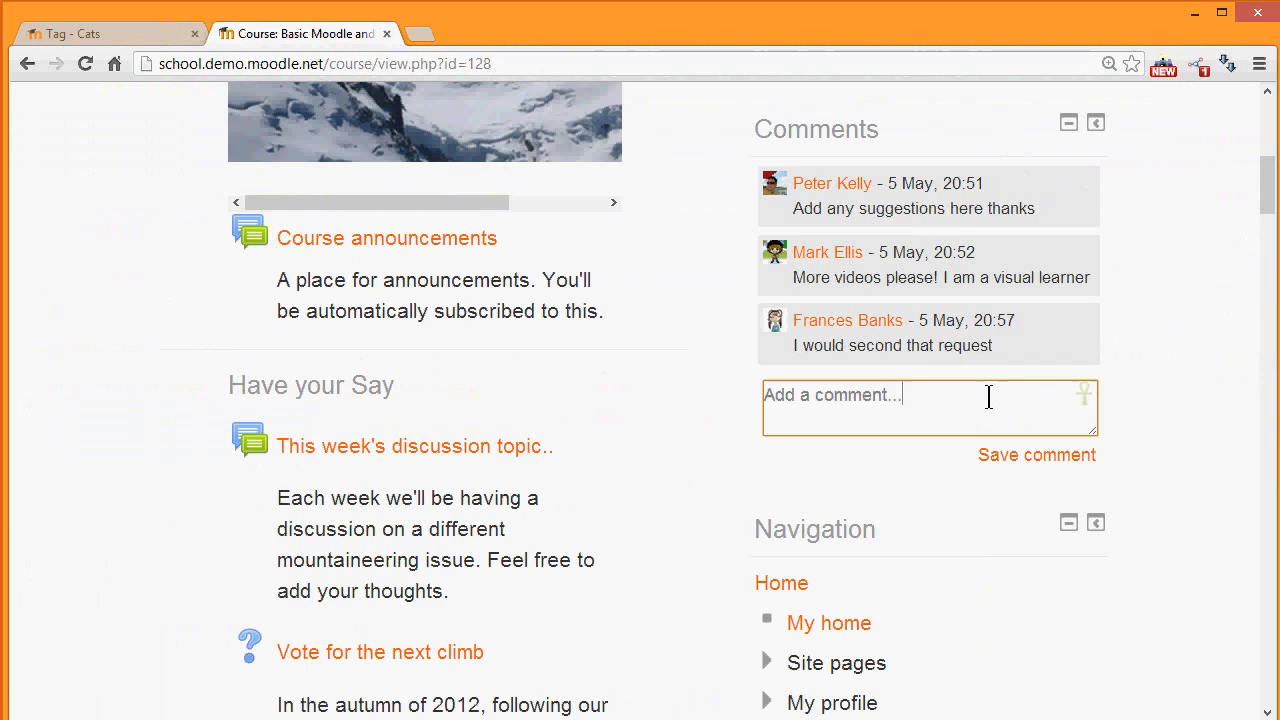
type("I agg")
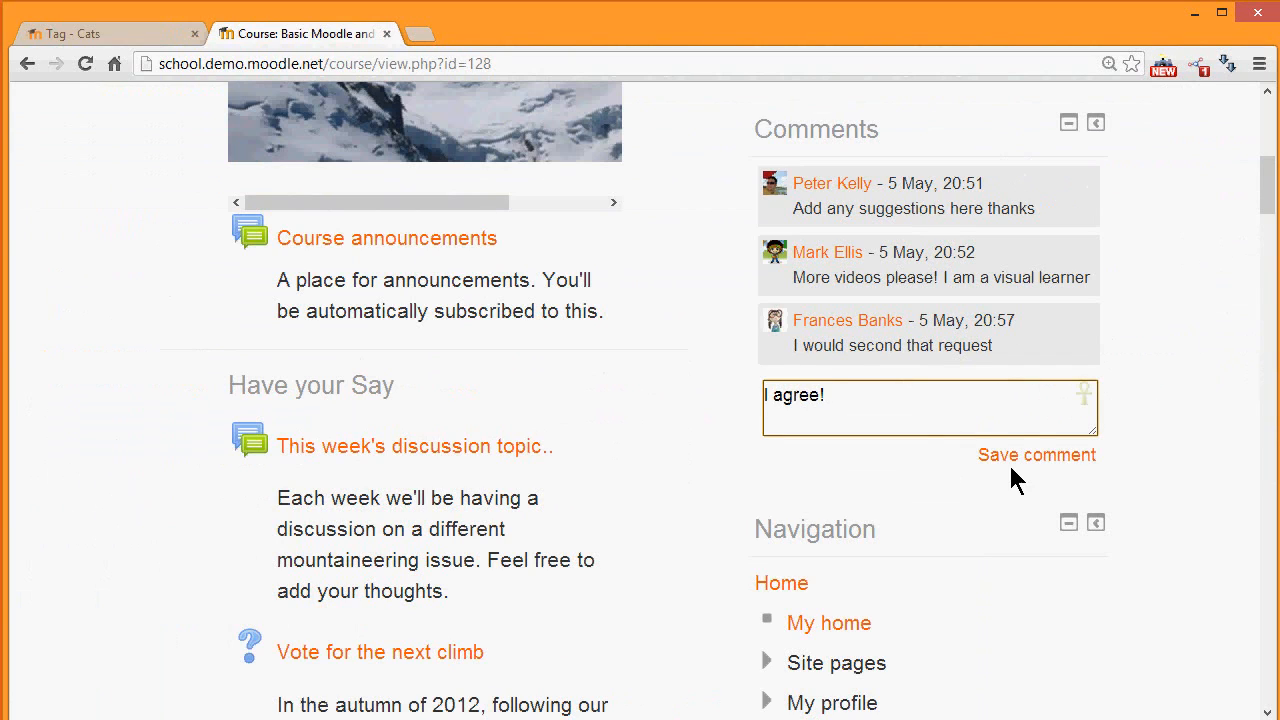
left_click(1037, 454)
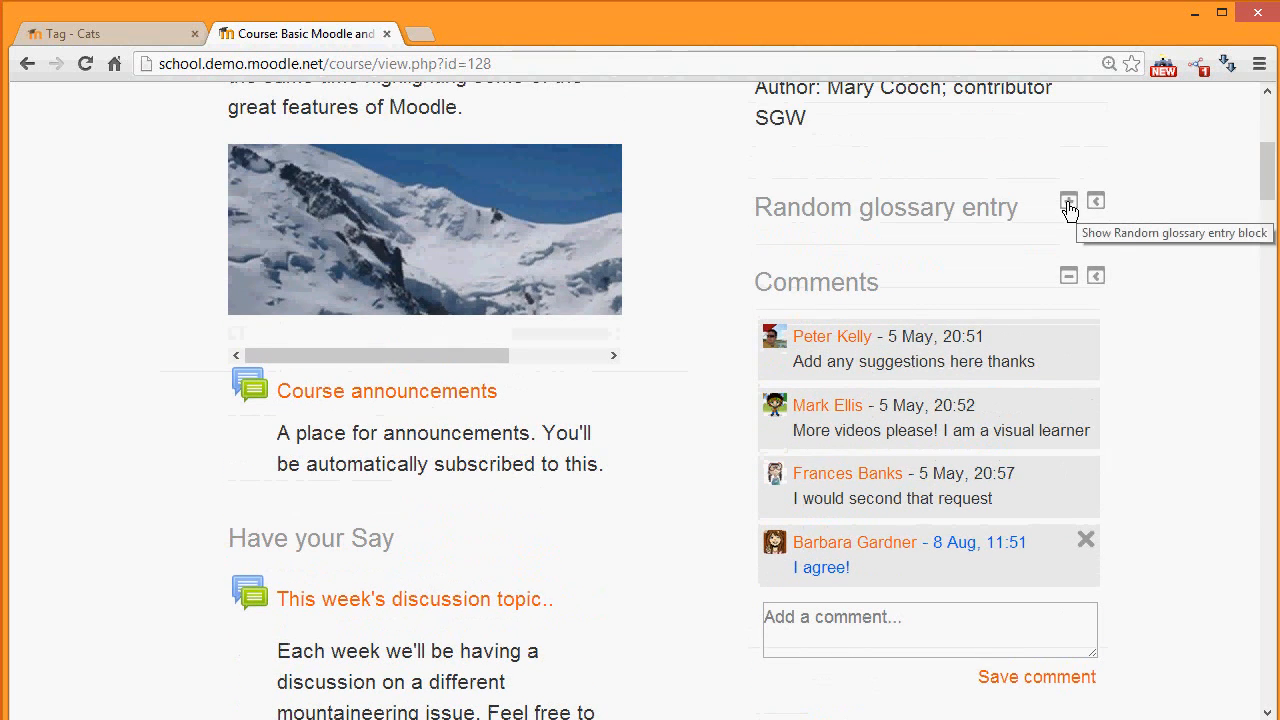
left_click(1068, 201)
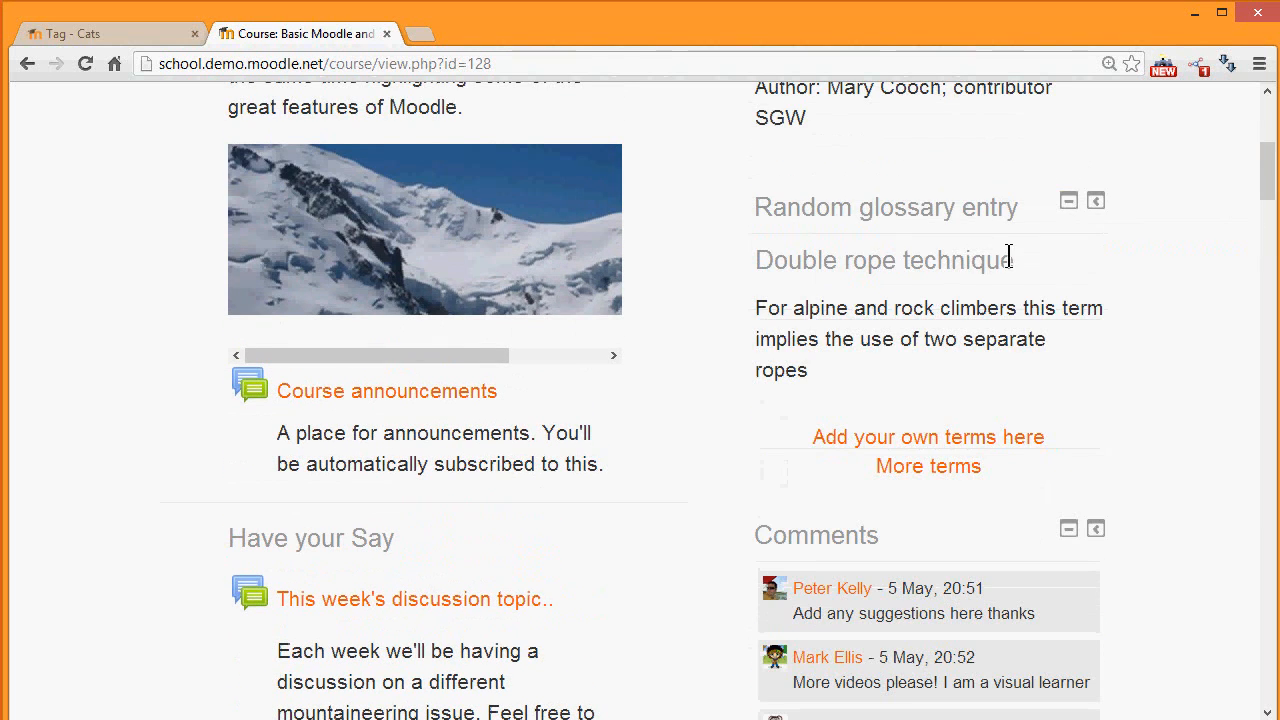
mouse_move(958, 340)
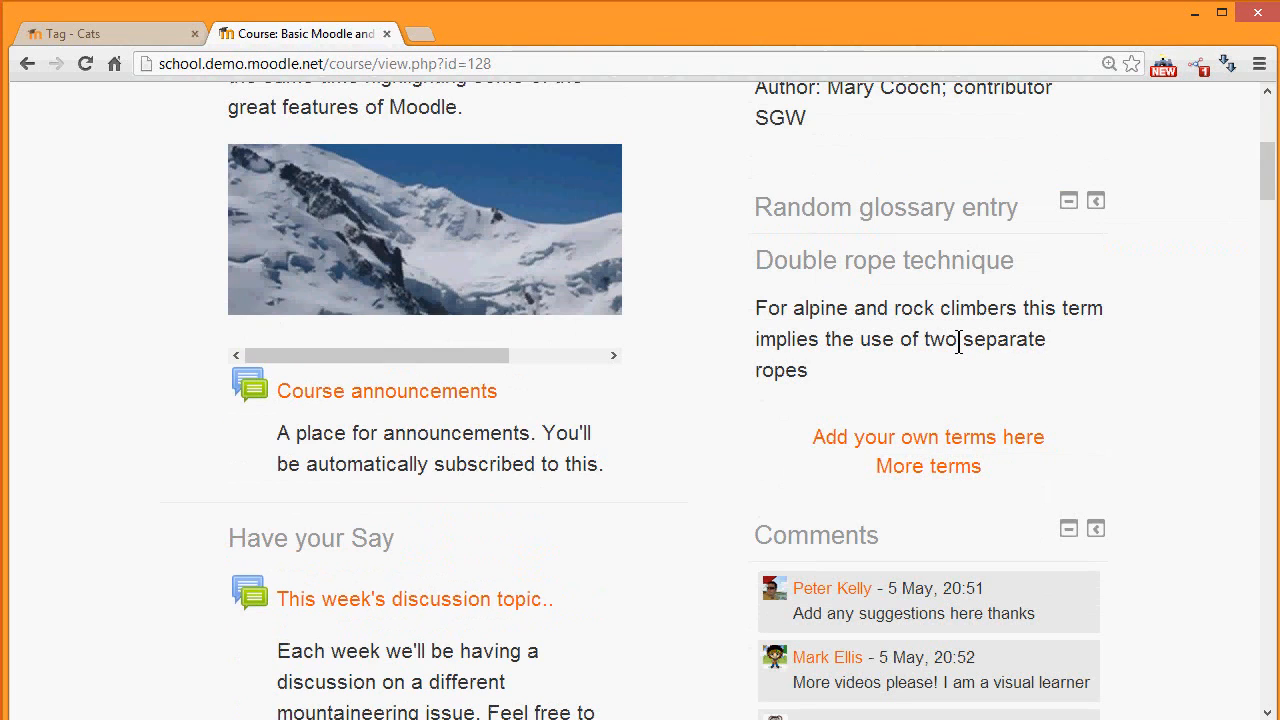